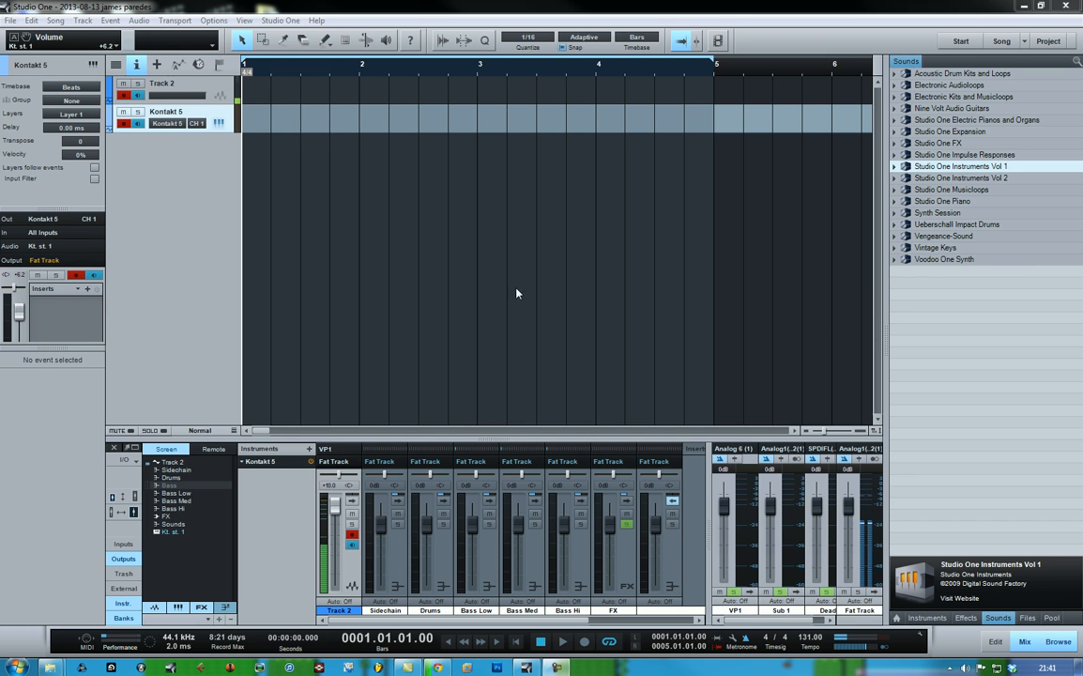
{"action": "mouse_move", "coordinate": [368, 223]}
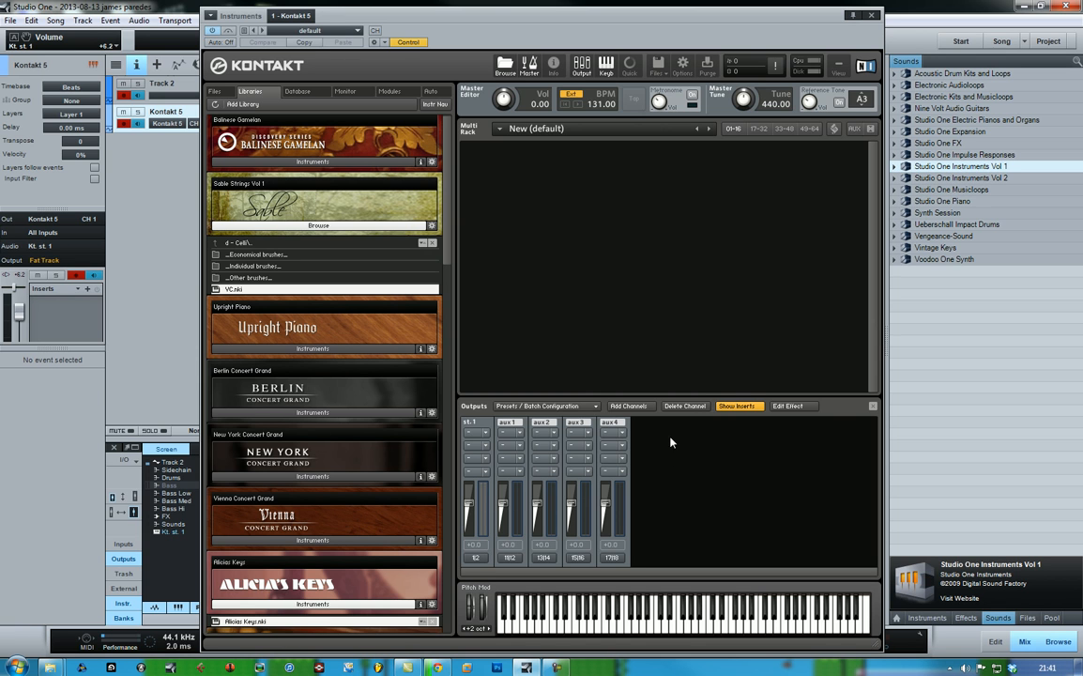
{"action": "mouse_move", "coordinate": [630, 411]}
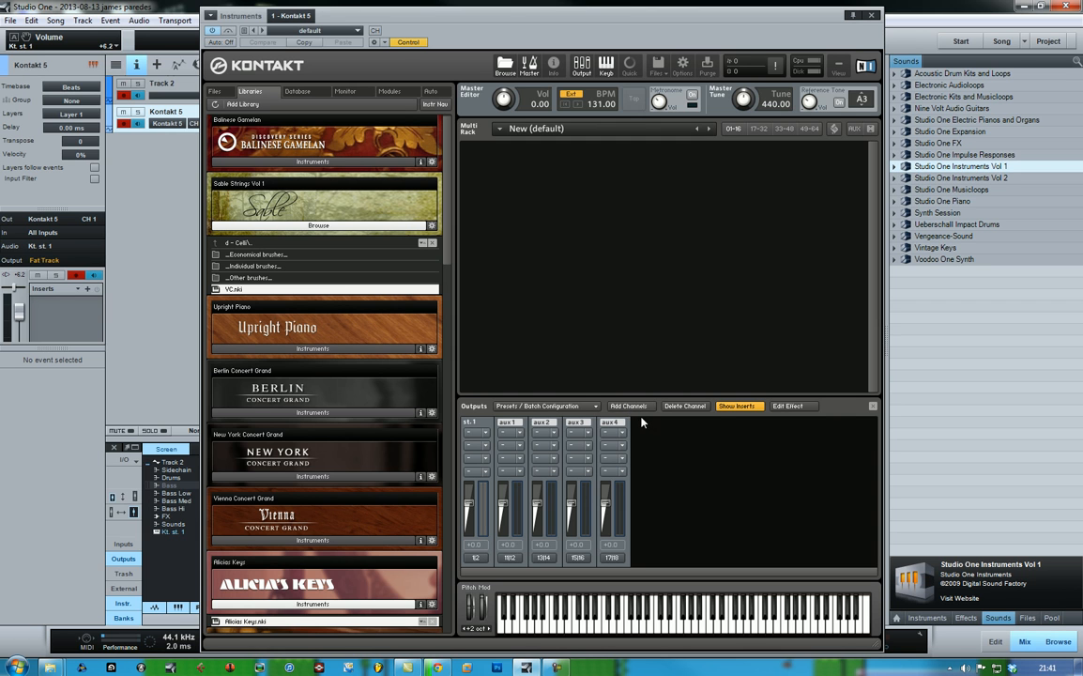
- Add four new stereo output channels in Kontakt's output section
{"action": "left_click", "coordinate": [627, 406]}
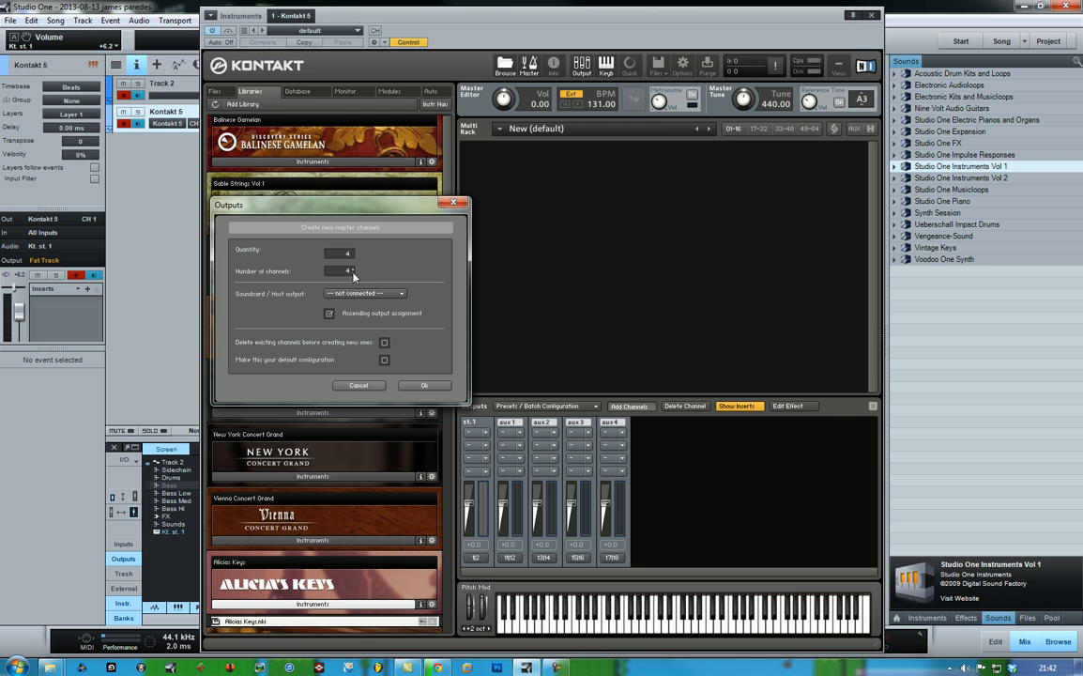
{"action": "left_click", "coordinate": [353, 270]}
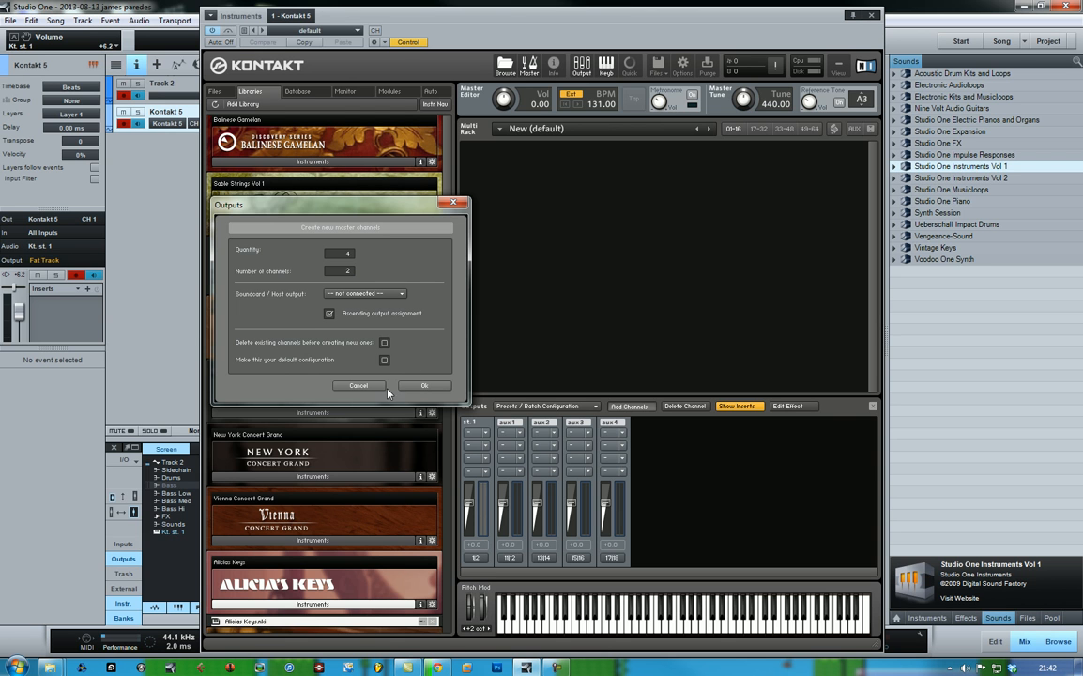
{"action": "left_click", "coordinate": [424, 384]}
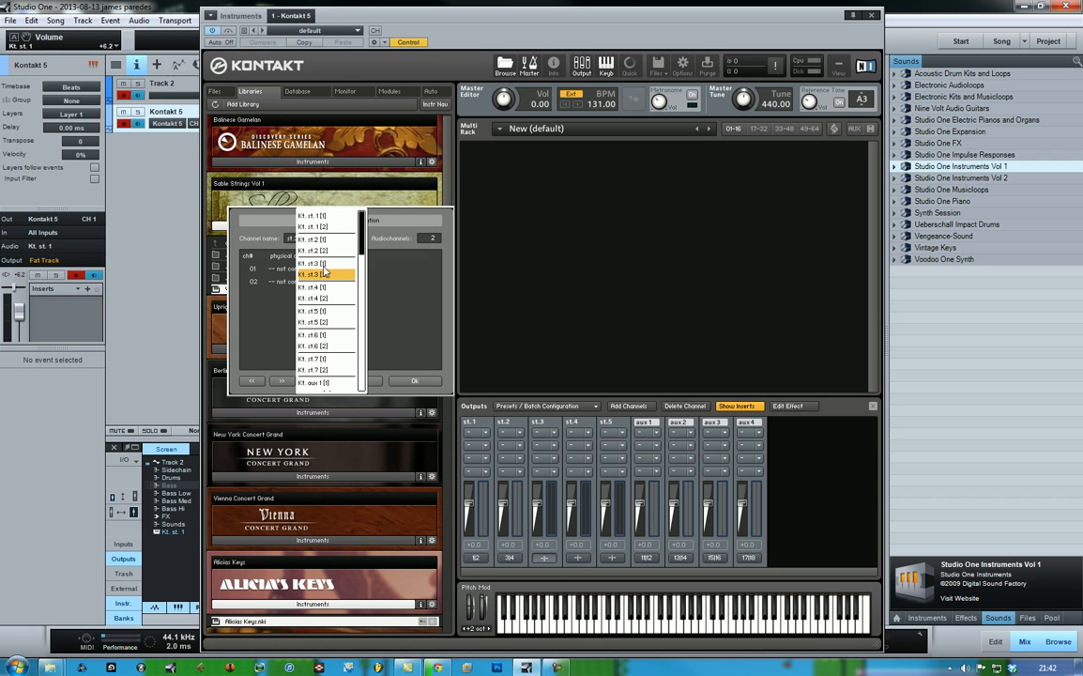
- Assign the channel to its own stereo output pair and close Kontakt
{"action": "left_click", "coordinate": [319, 274]}
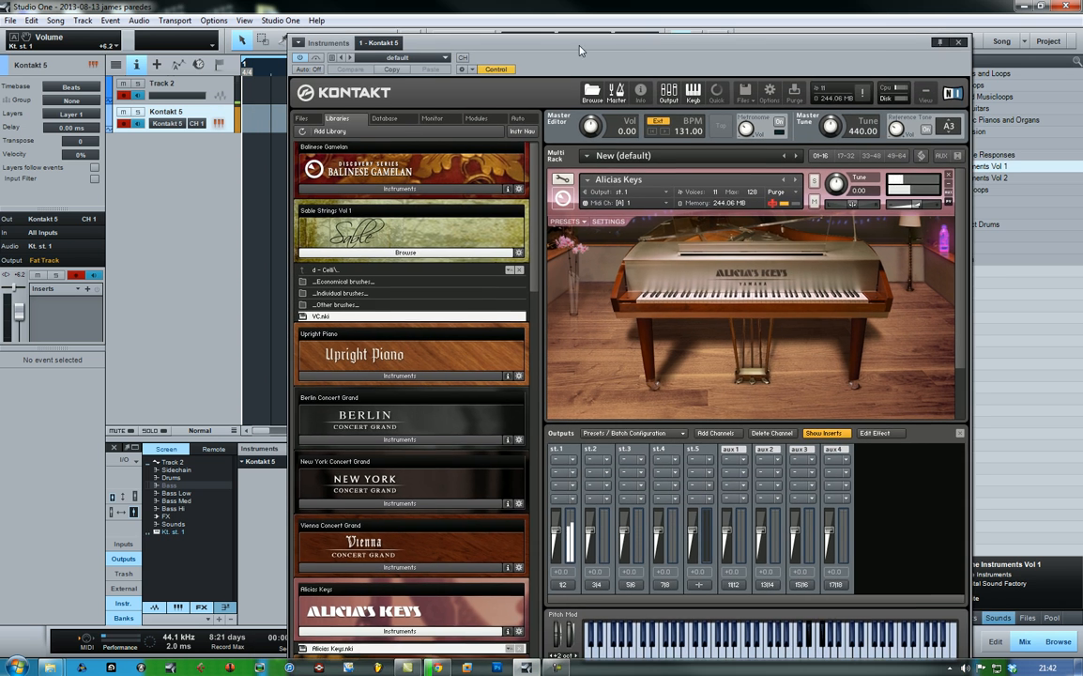
{"action": "left_click", "coordinate": [957, 41]}
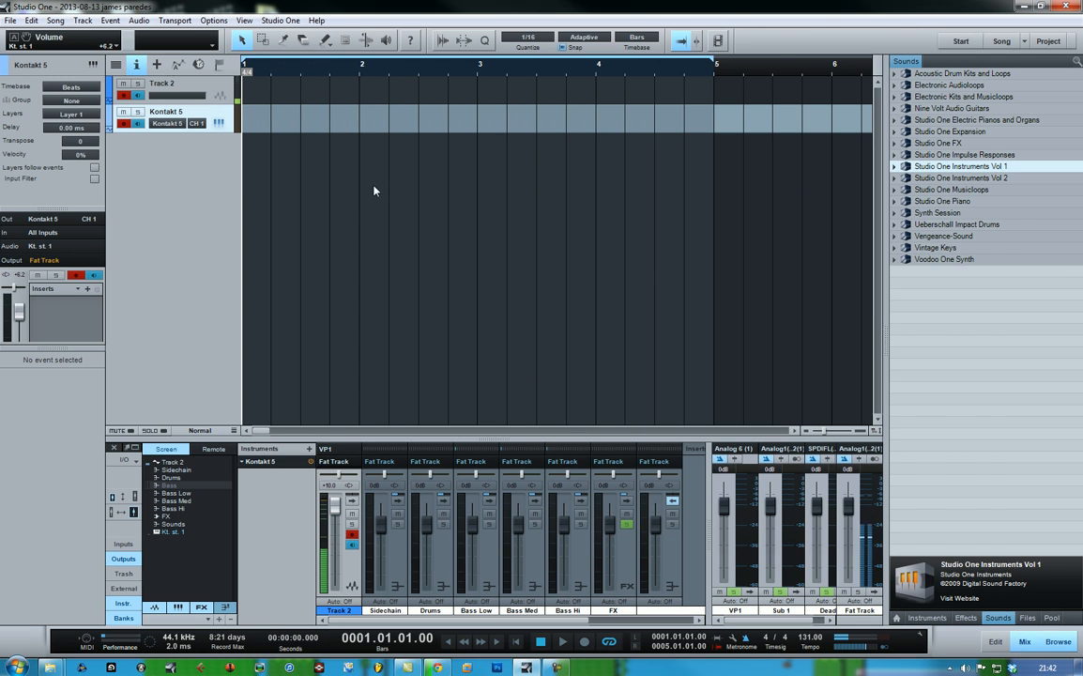
{"action": "mouse_move", "coordinate": [206, 184]}
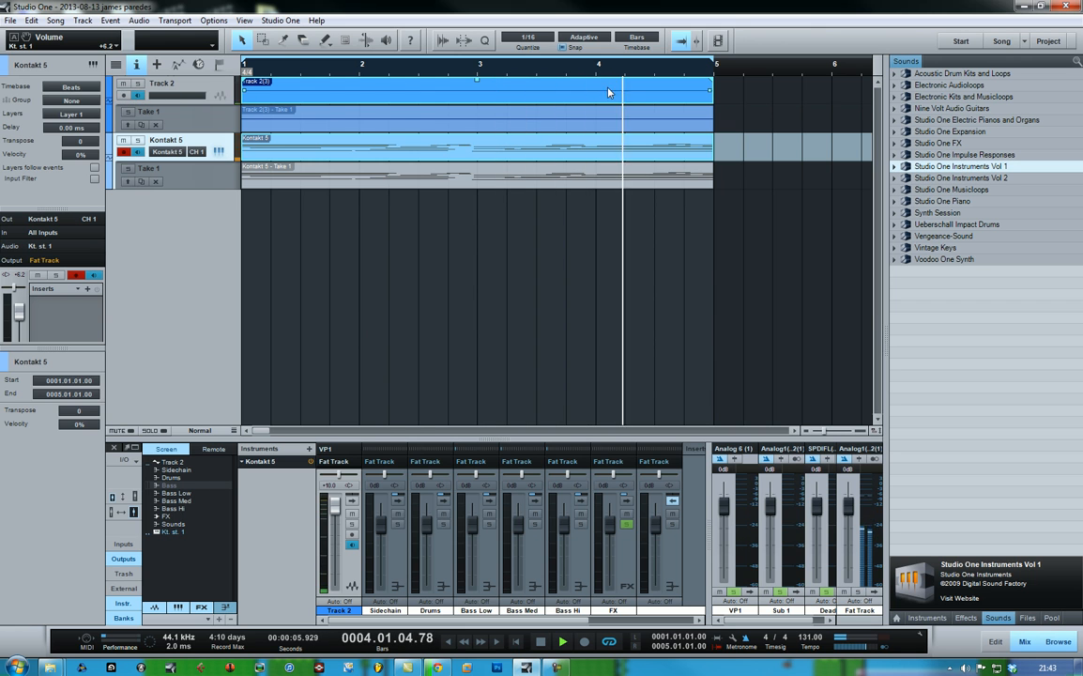
- Record a few bars onto the armed track and play them back
{"action": "left_click", "coordinate": [169, 91]}
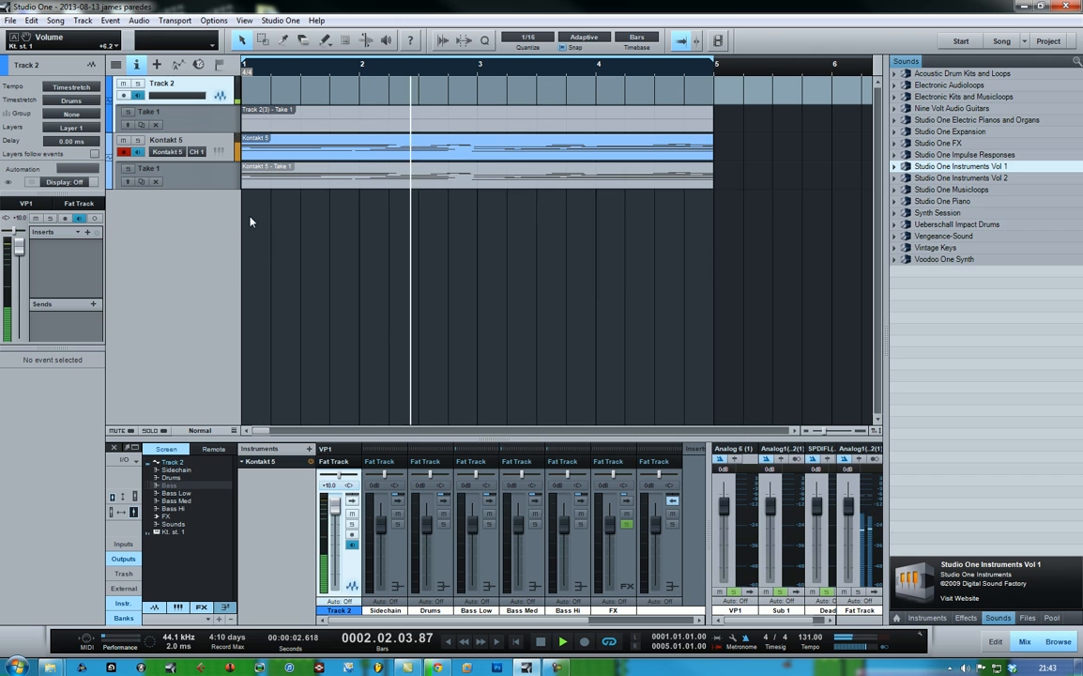
- Add a new instrument track and set its instrument output to Kontakt
{"action": "left_click", "coordinate": [219, 152]}
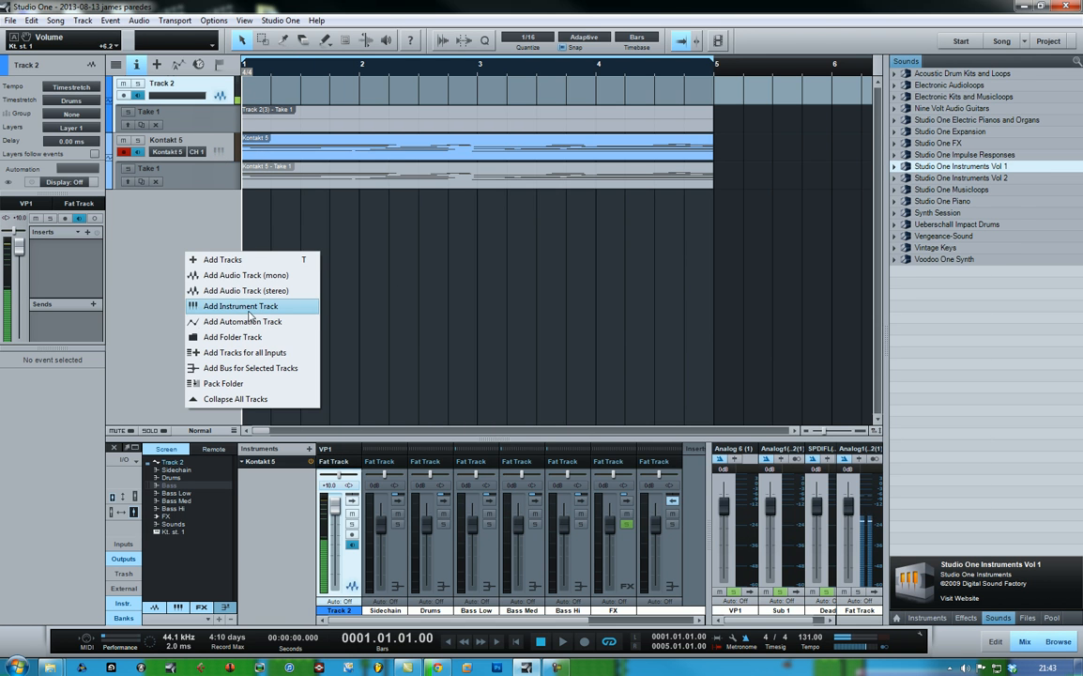
{"action": "left_click", "coordinate": [240, 306]}
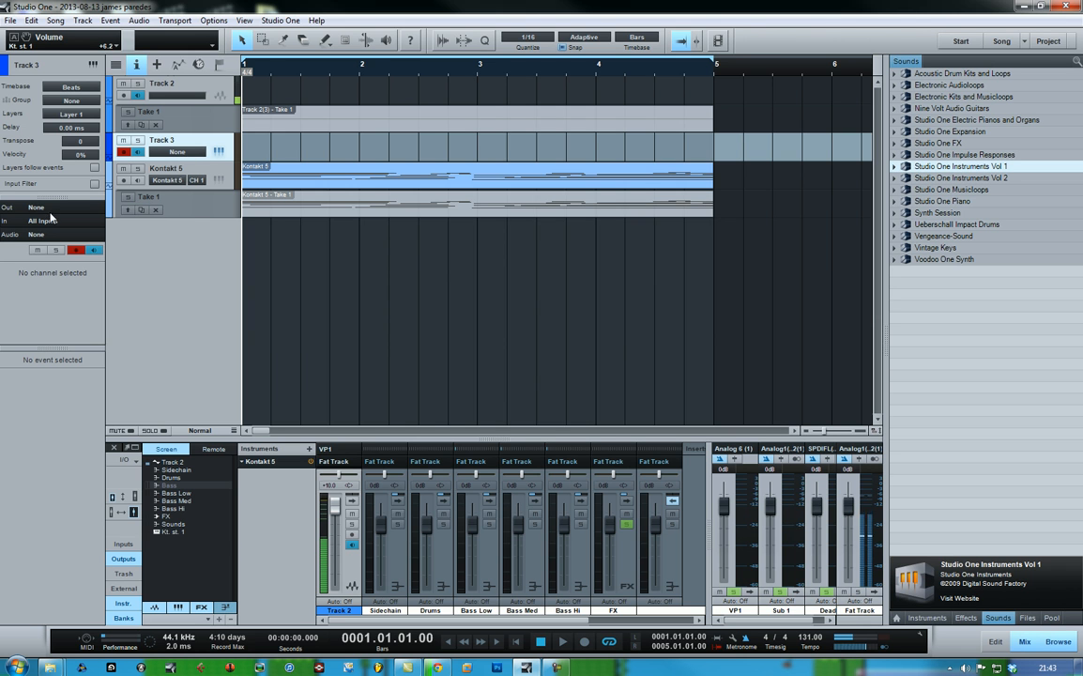
{"action": "left_click", "coordinate": [38, 206]}
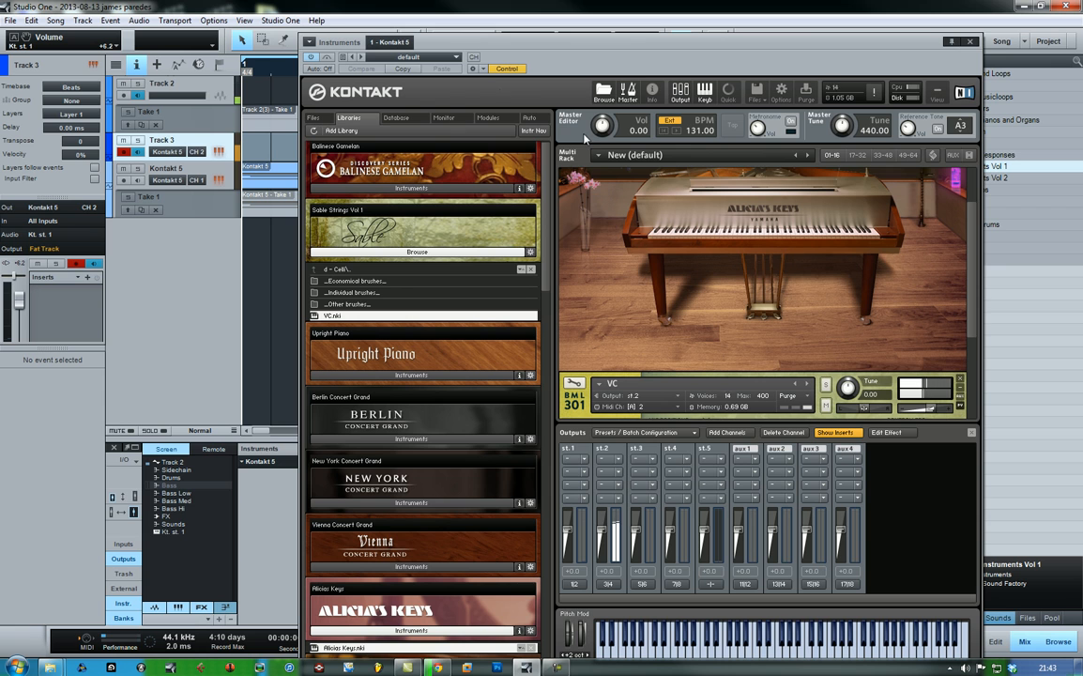
- Close Kontakt and lower one Kontakt output channel's fader in the console
{"action": "left_click", "coordinate": [475, 56]}
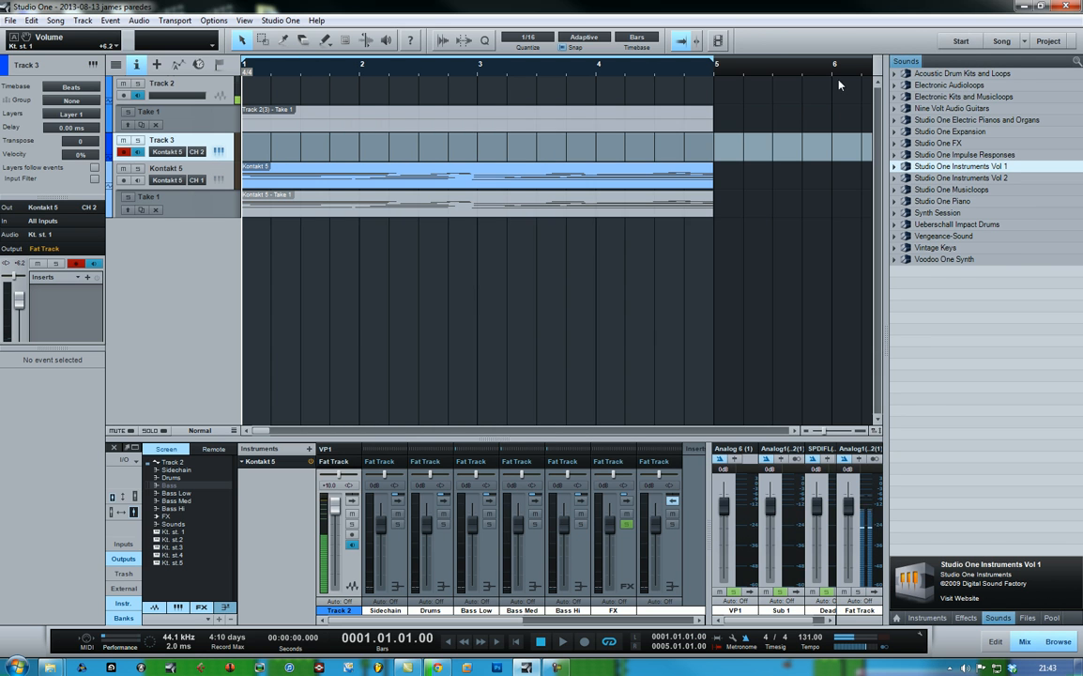
{"action": "mouse_move", "coordinate": [668, 289]}
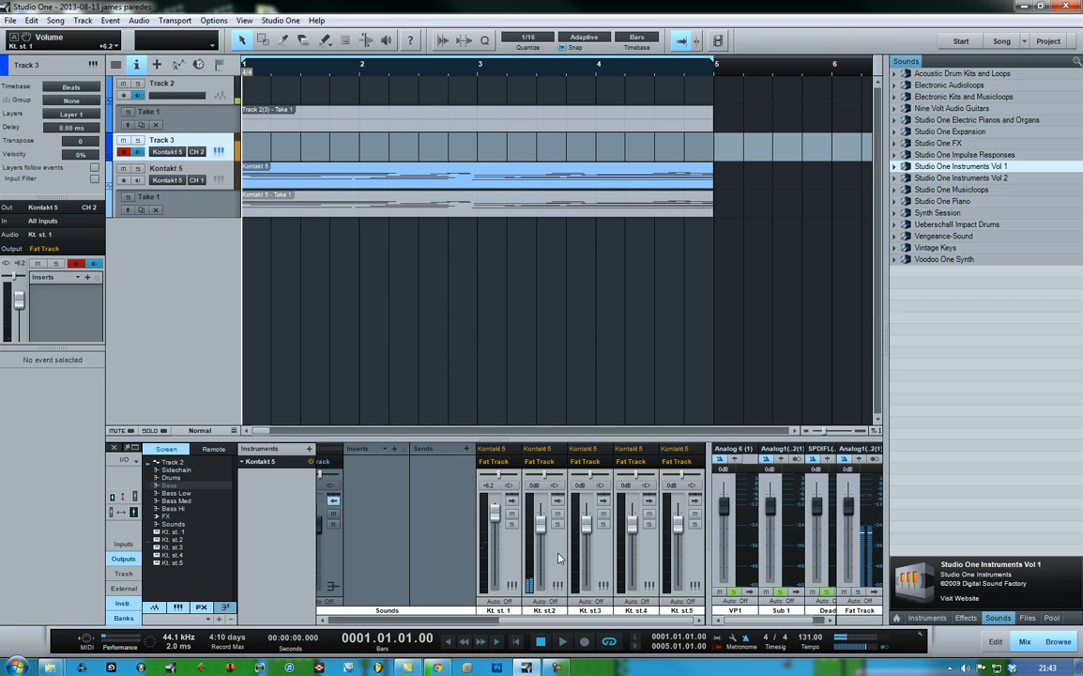
{"action": "left_click_drag", "start_coordinate": [540, 525], "coordinate": [541, 522]}
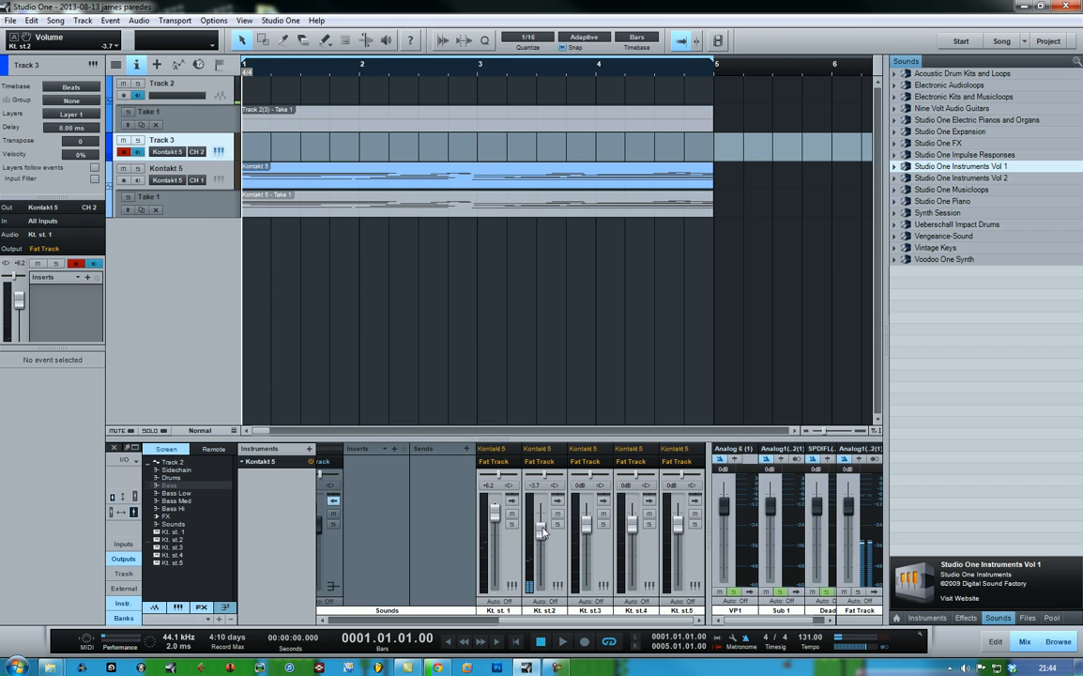
{"action": "left_click", "coordinate": [561, 642]}
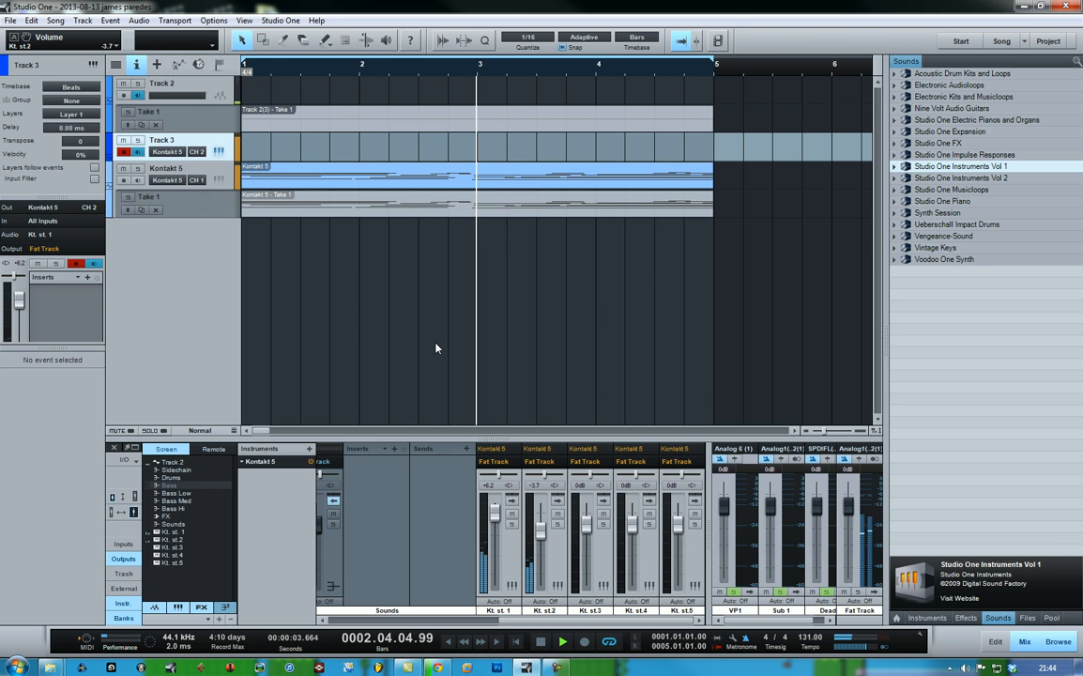
{"action": "left_click", "coordinate": [562, 641]}
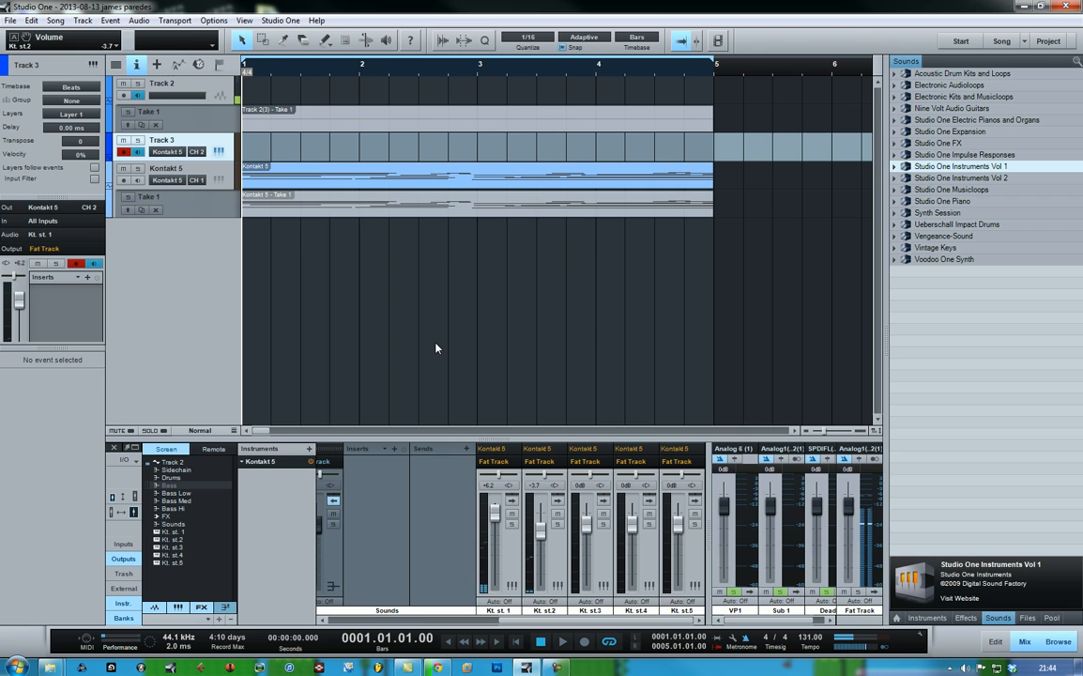
{"action": "mouse_move", "coordinate": [356, 148]}
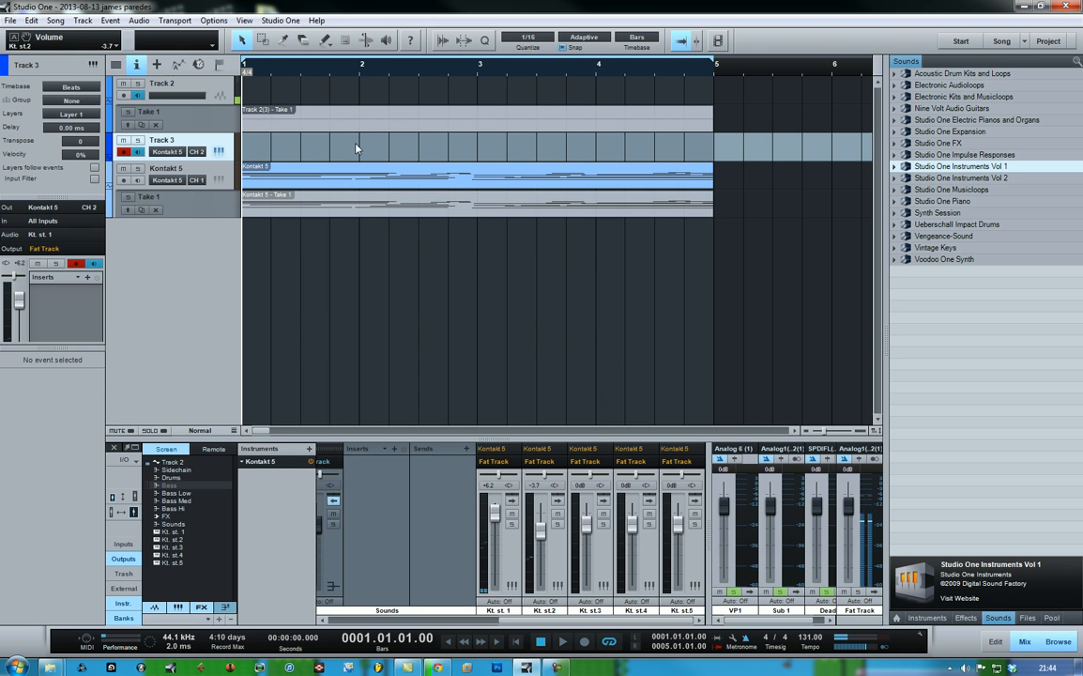
{"action": "mouse_move", "coordinate": [304, 165]}
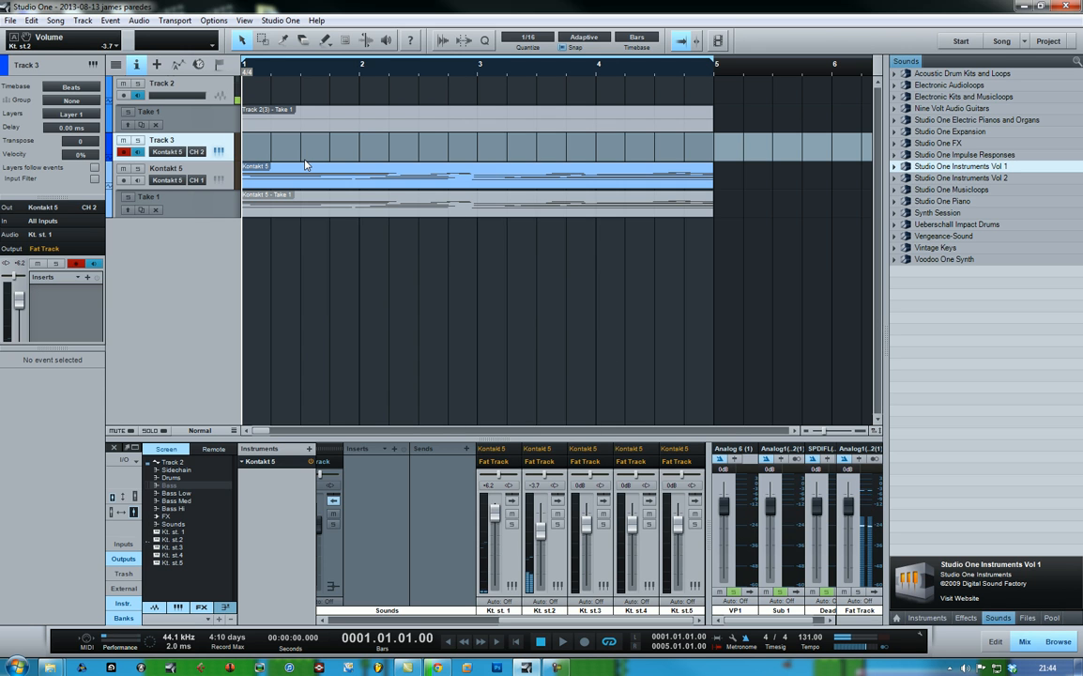
{"action": "mouse_move", "coordinate": [615, 291]}
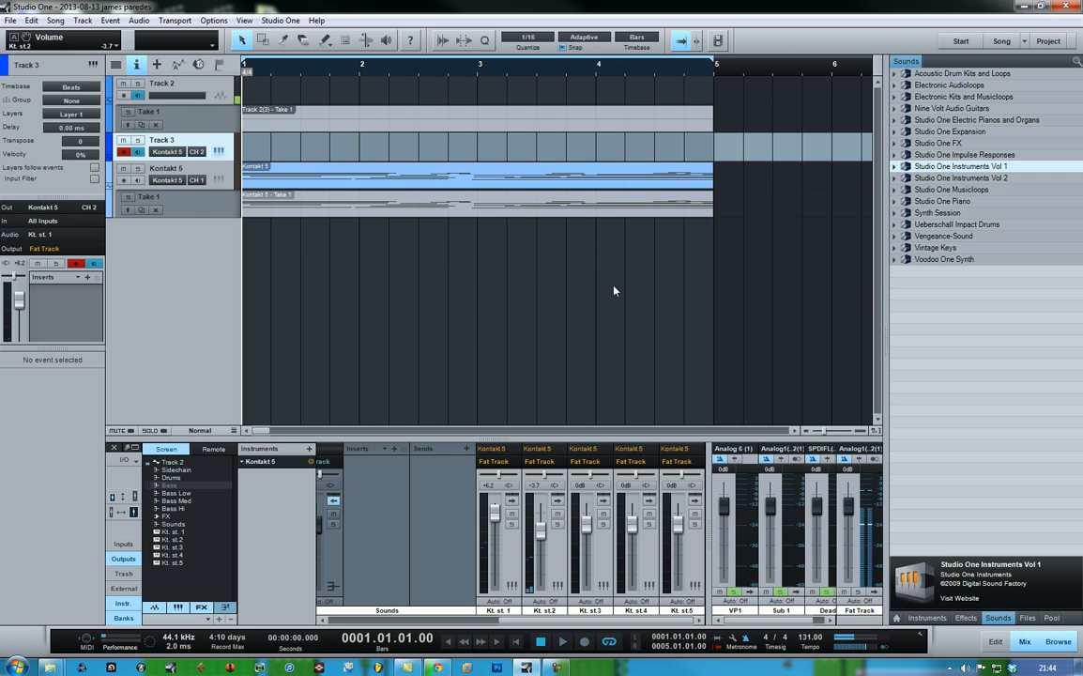